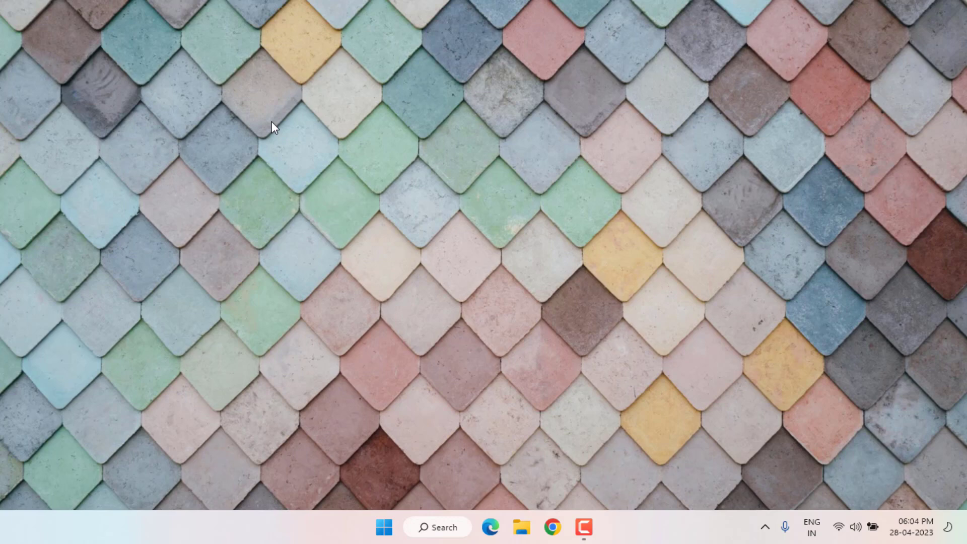
Step: Launch File Explorer from the taskbar, landing on Quick access
left_click(520, 530)
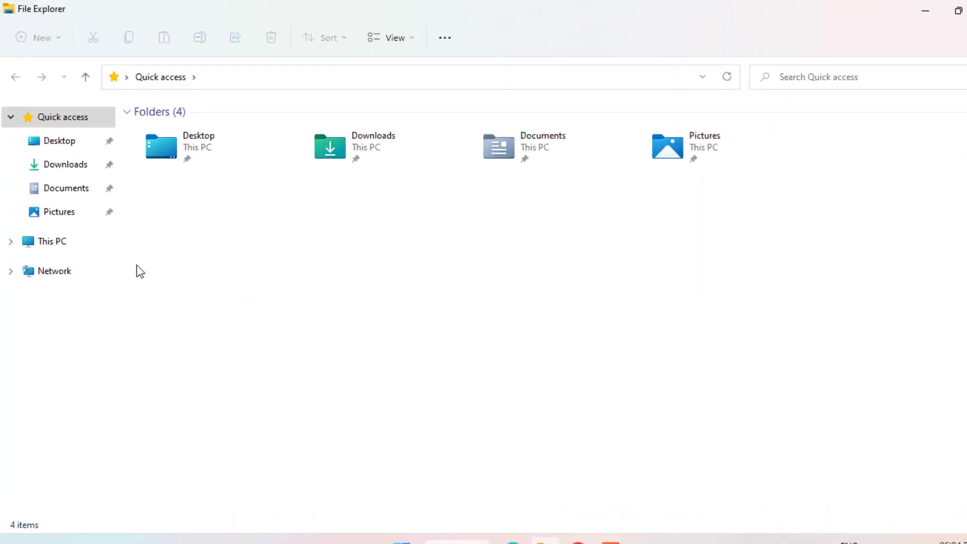
Step: Navigate into C:\Users\PC\AppData\Local to reach the Google folder
left_click(51, 241)
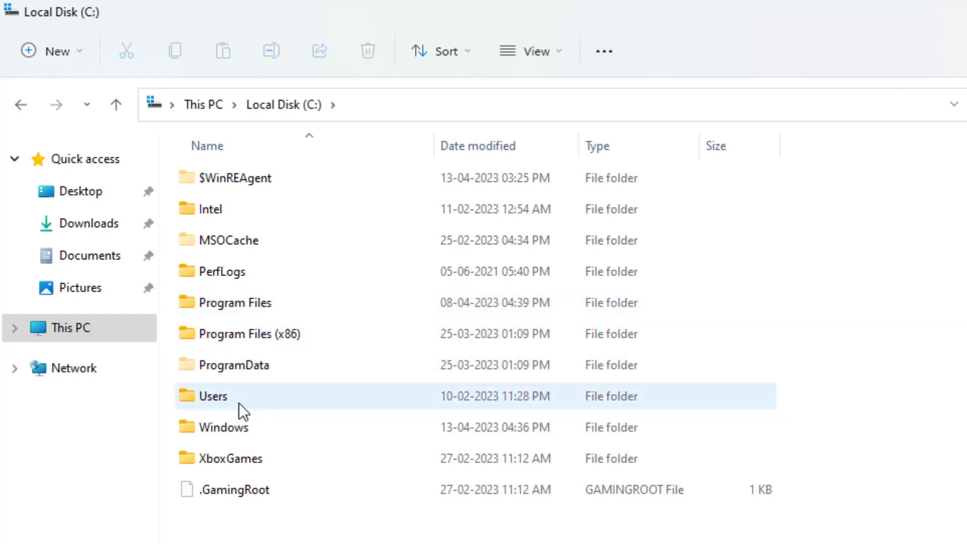
double_click(212, 395)
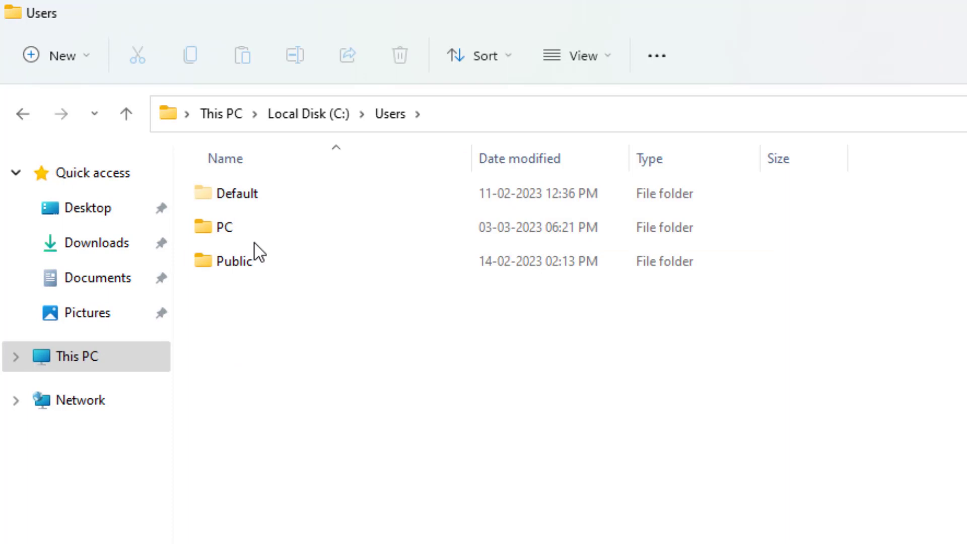
left_click(224, 227)
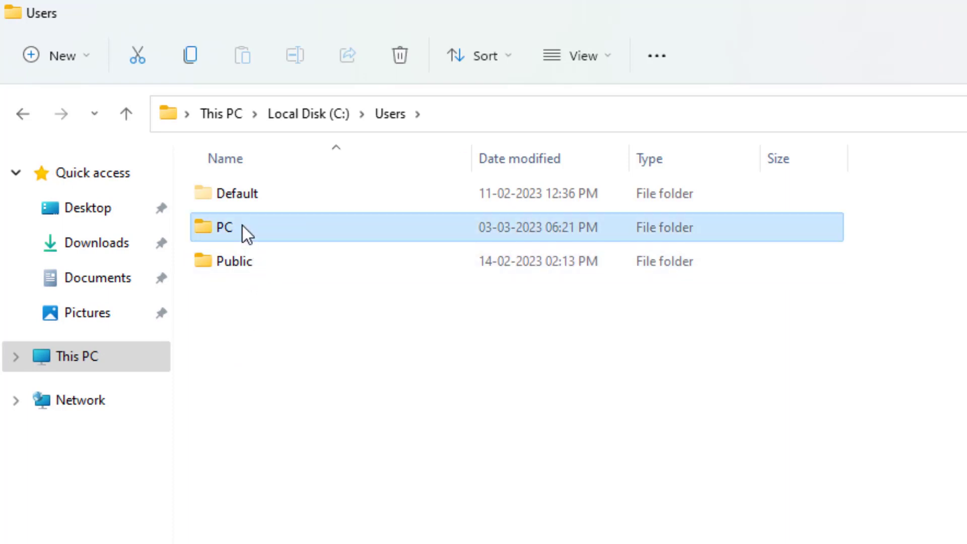
double_click(224, 227)
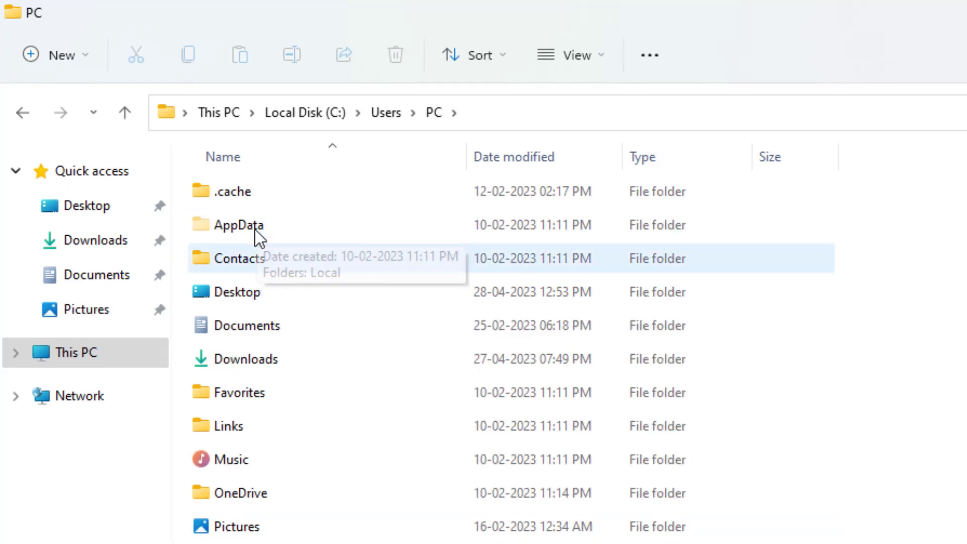
double_click(239, 225)
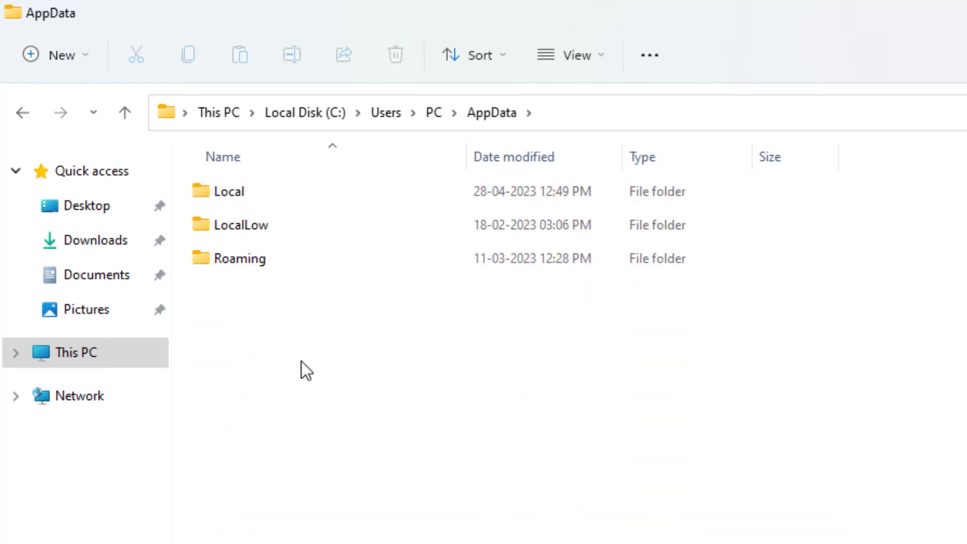
double_click(229, 192)
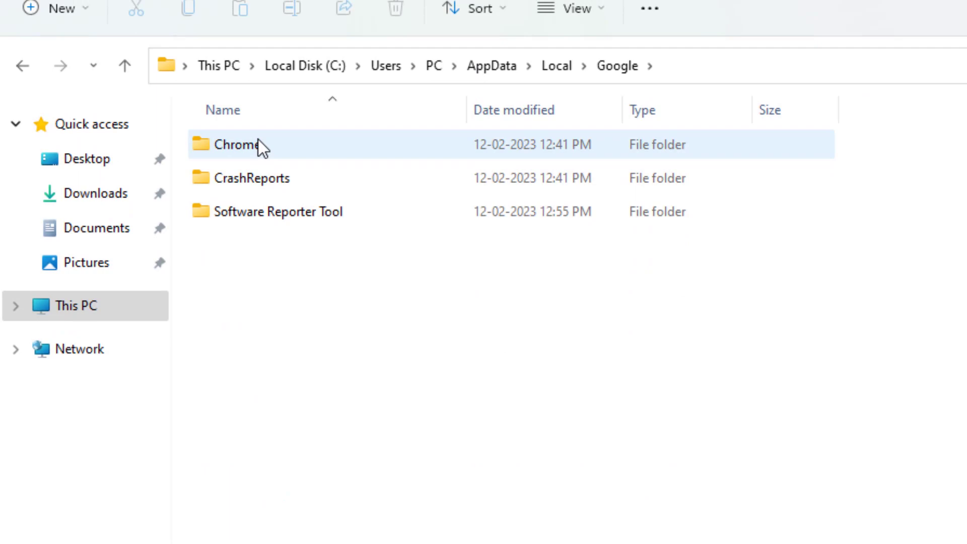
Step: Reach Chrome > User Data > ShaderCache and select all its data and index files for deletion
double_click(235, 144)
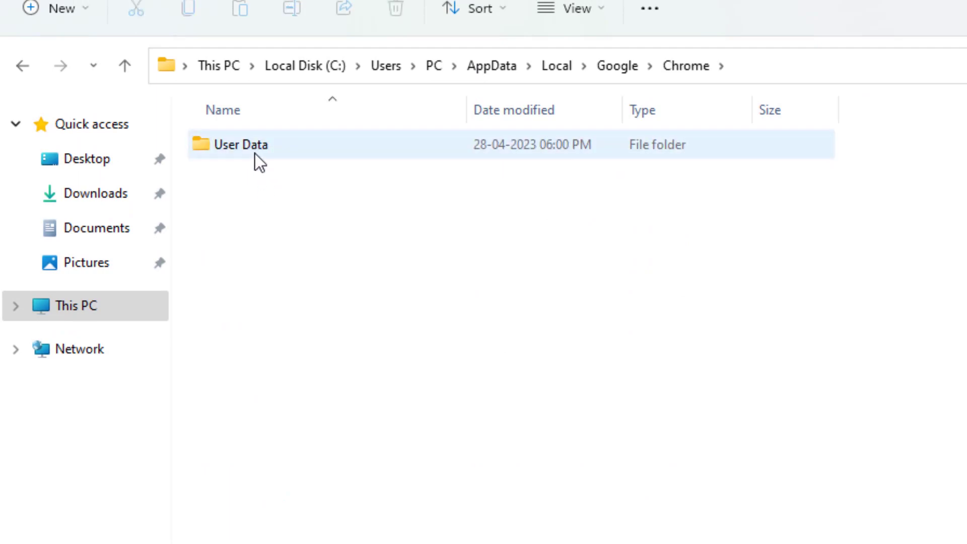
double_click(240, 144)
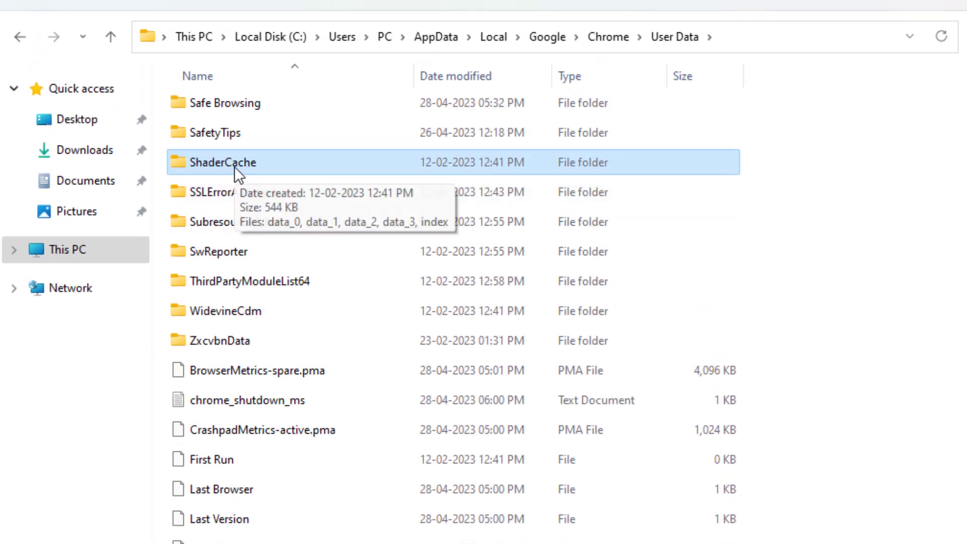
double_click(224, 162)
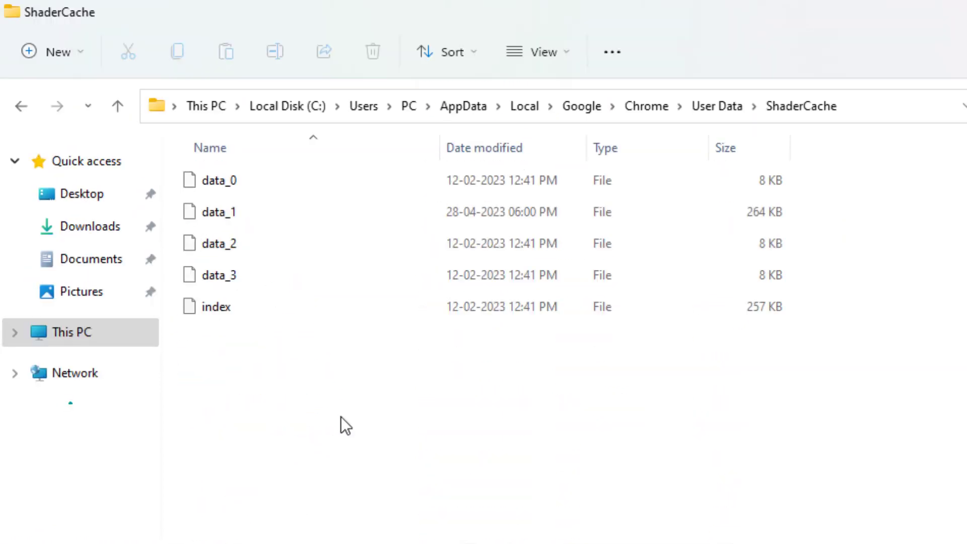
key("ctrl+a")
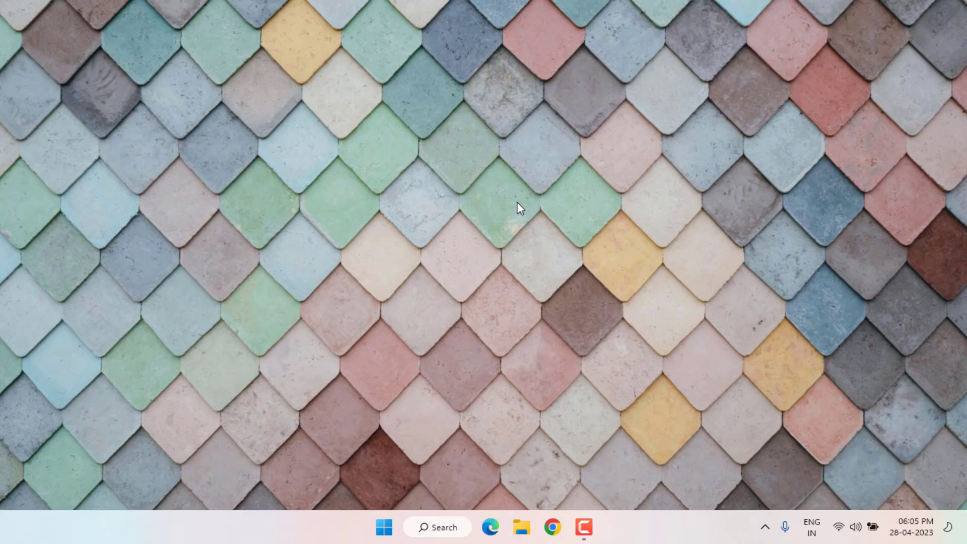
Step: Search Start for 'chrome' and reveal Google Chrome's shortcut file location
left_click(383, 527)
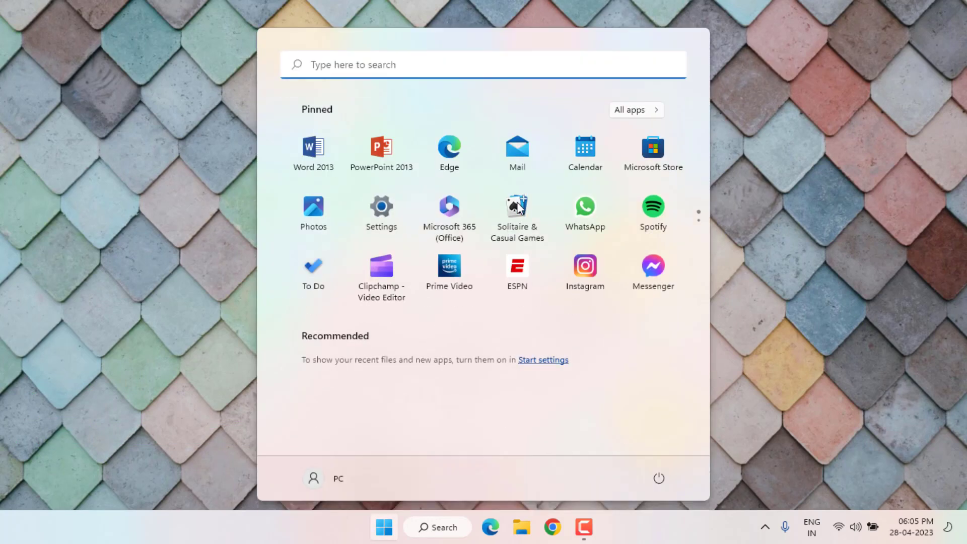
type("chrome")
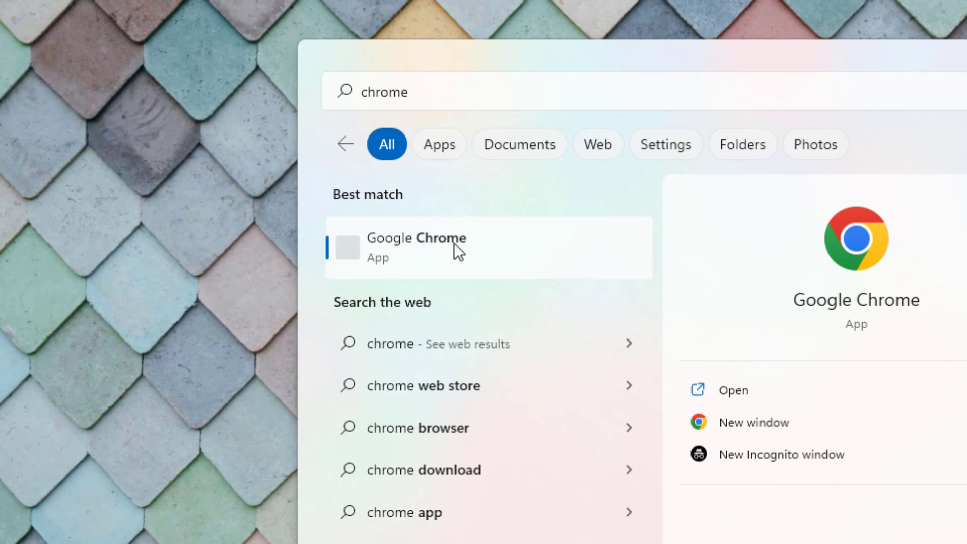
right_click(416, 247)
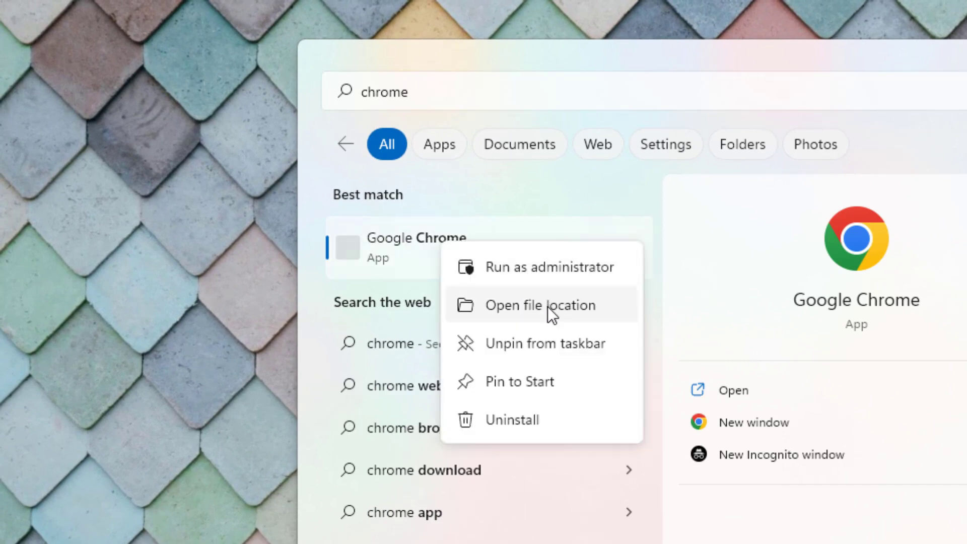
left_click(539, 304)
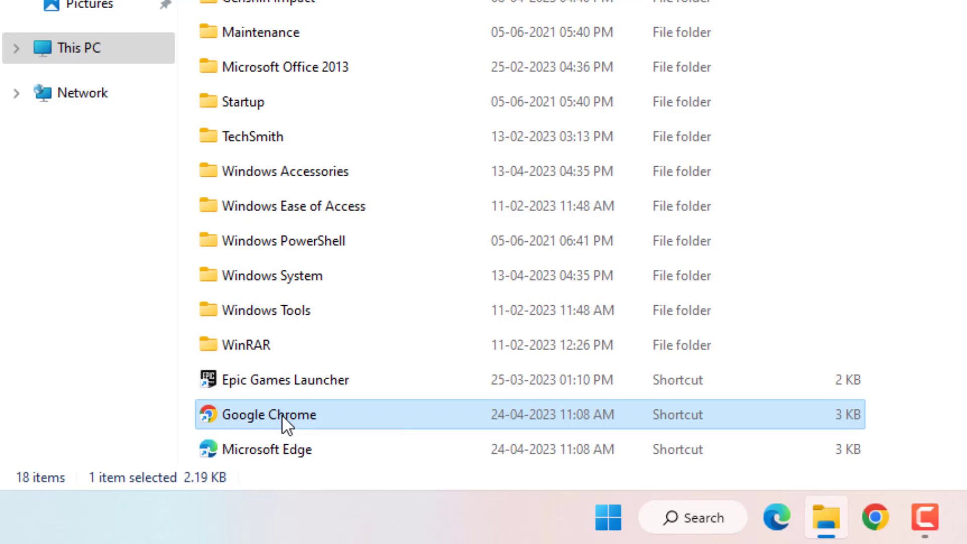
Step: Append -disable-gpu to the Chrome shortcut's Target and confirm with administrator permission
right_click(268, 414)
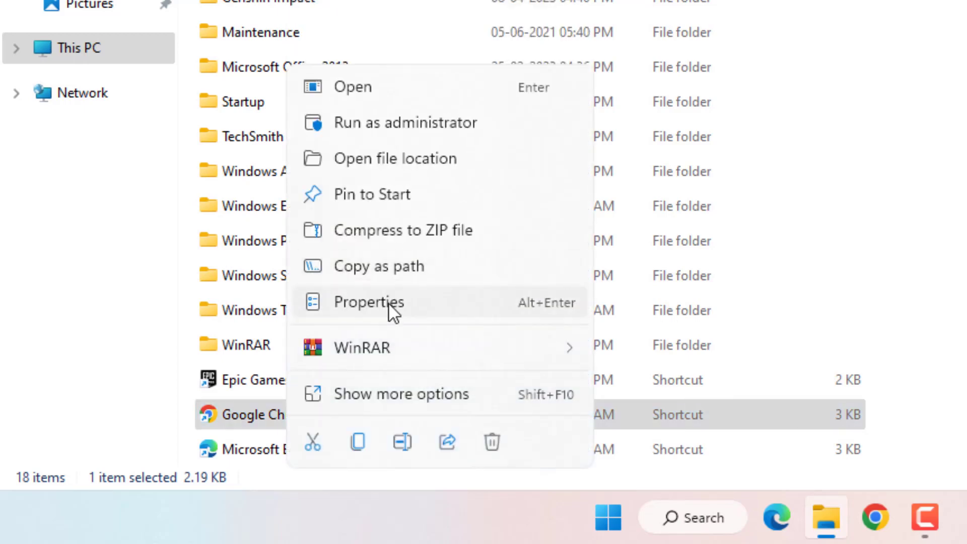
left_click(369, 302)
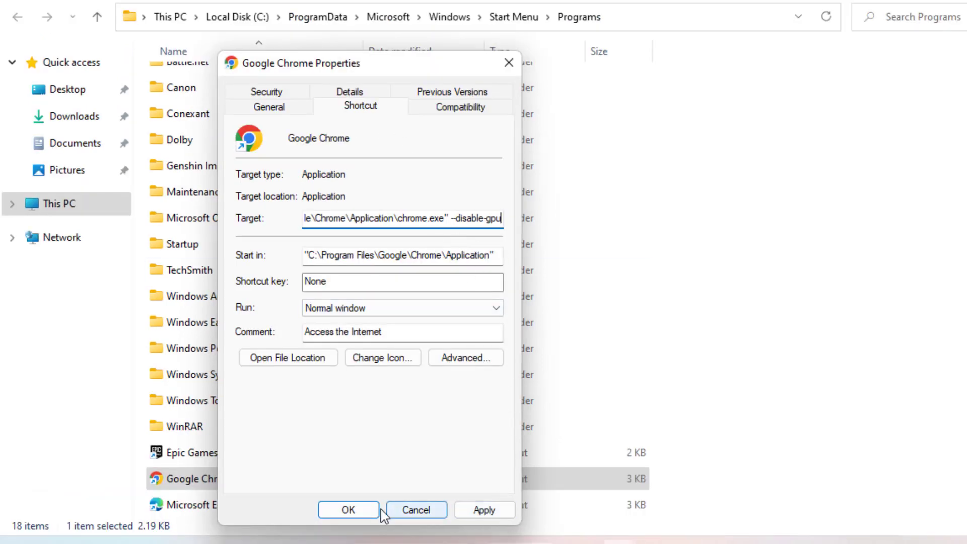
left_click(347, 510)
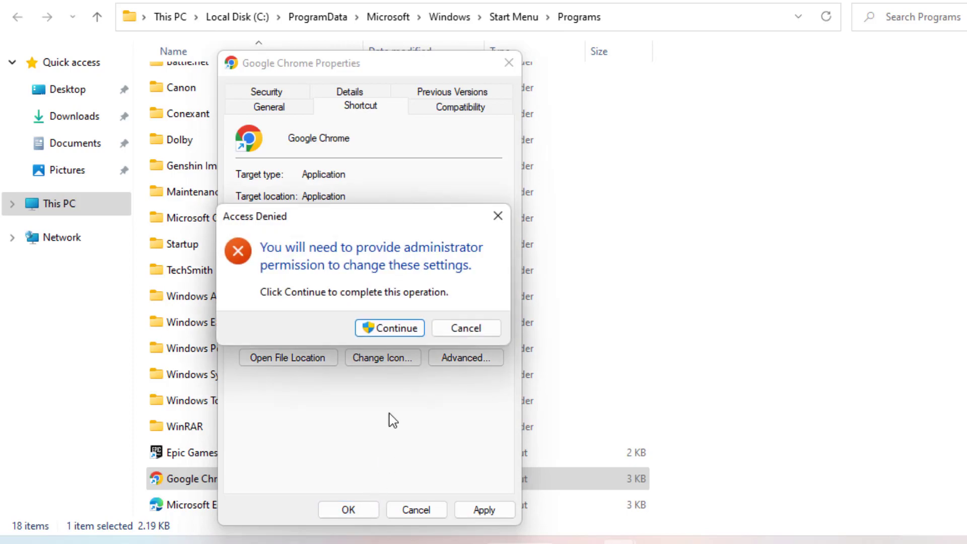
left_click(465, 327)
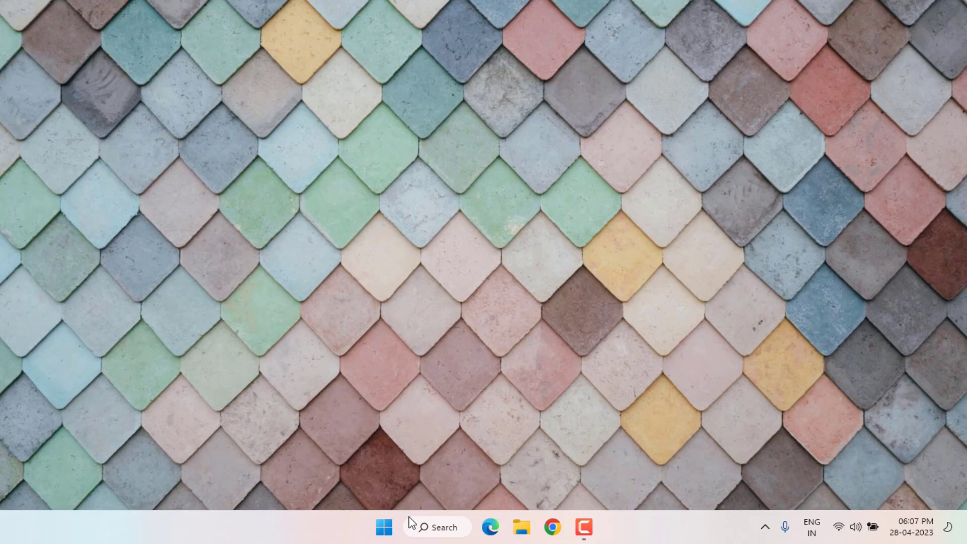
Step: Go to Settings > Apps to list installed apps filtered by 'chrome'
left_click(384, 527)
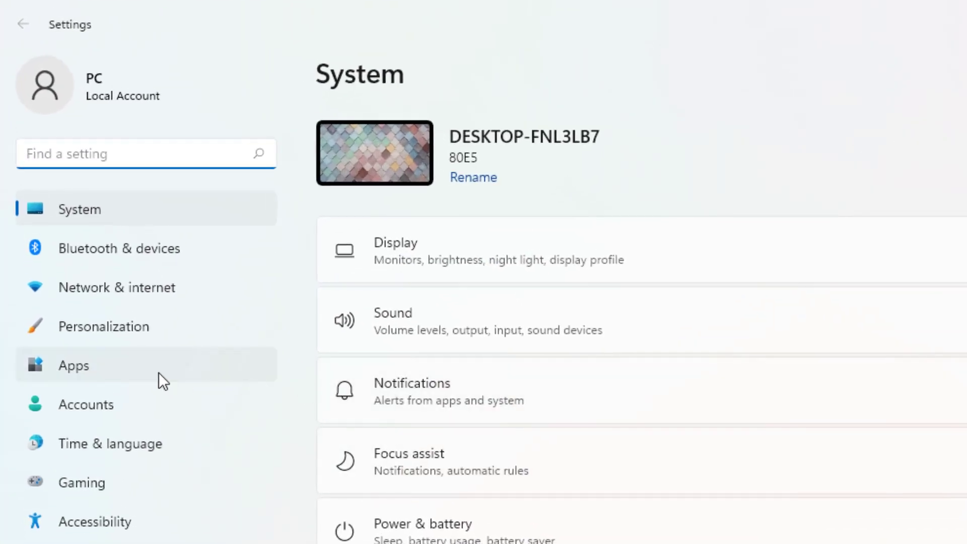
left_click(72, 365)
type("chrome")
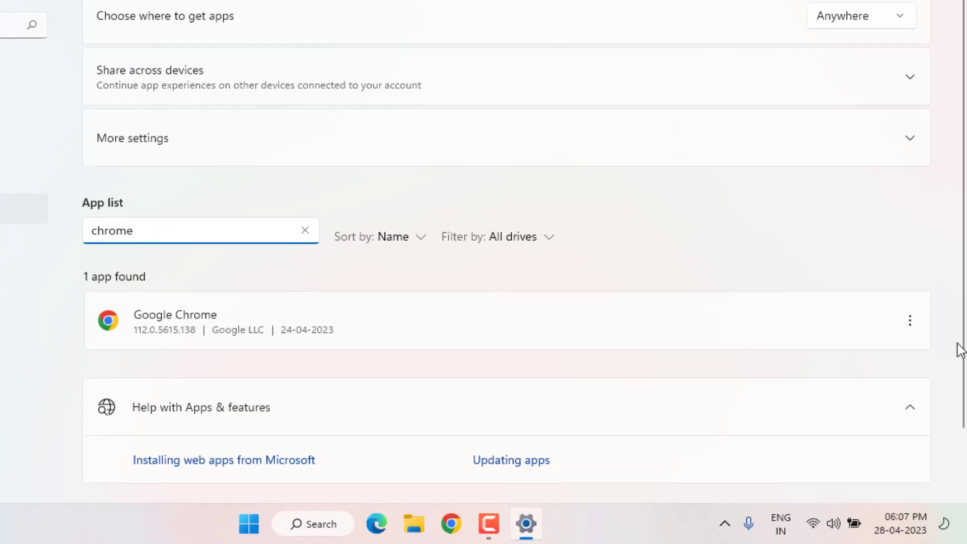
Step: Choose Uninstall for Google Chrome from its three-dot menu, reaching the removal confirmation
left_click(910, 320)
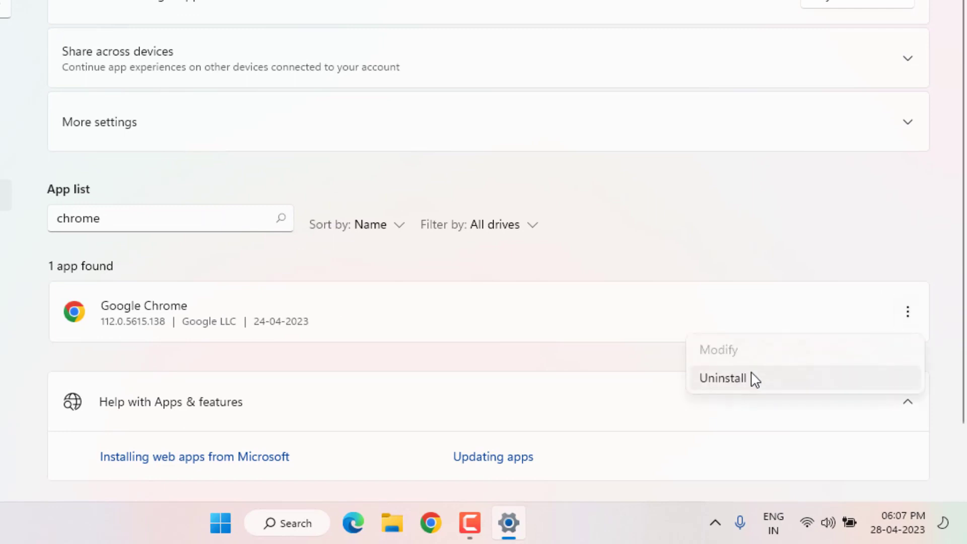
left_click(723, 377)
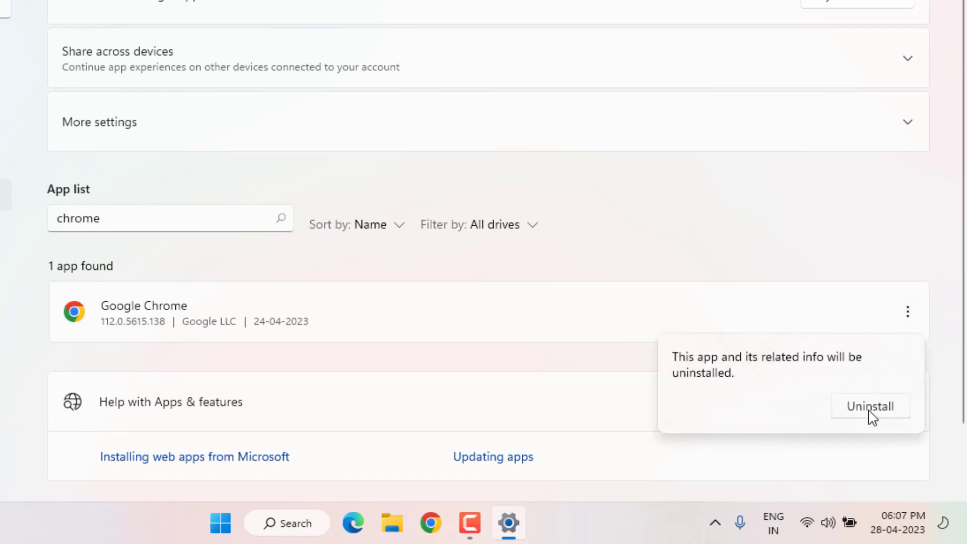